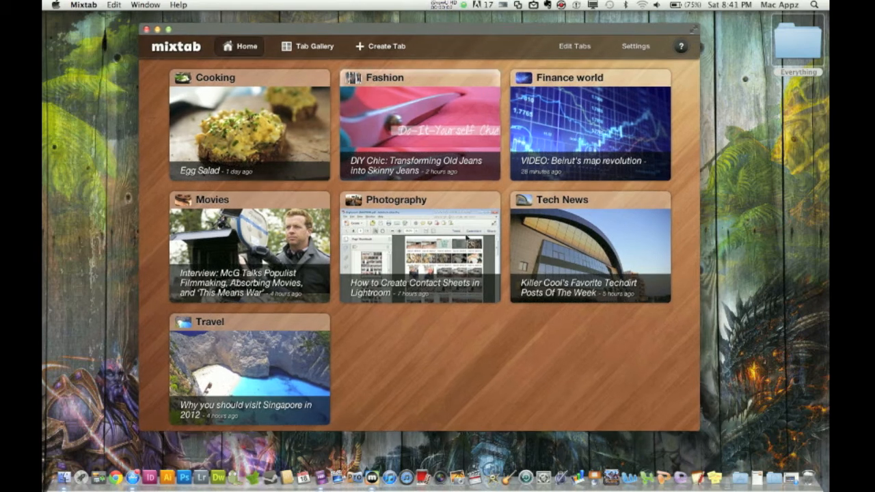
mouse_move(413, 366)
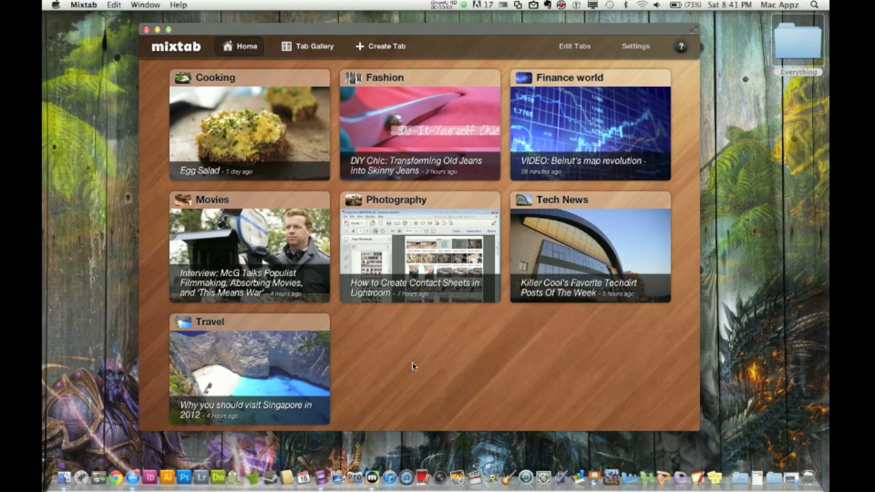
mouse_move(372, 464)
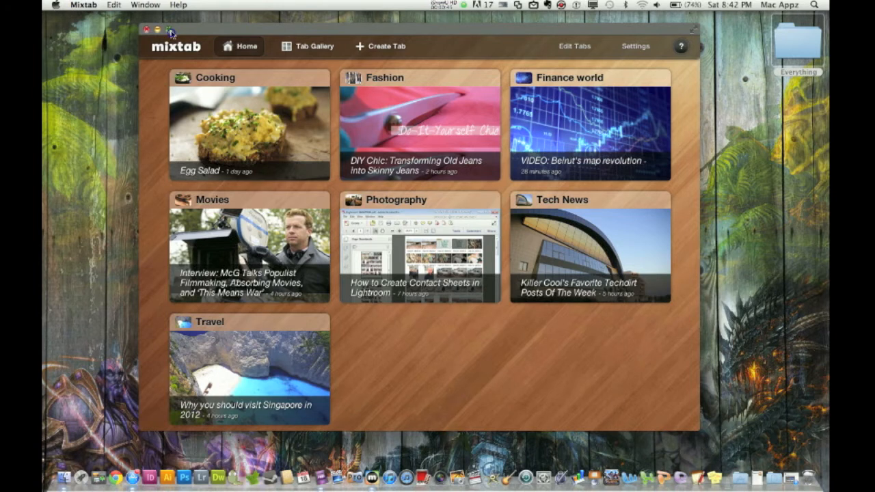
Enlarge the Mixtab window so the seven topic tabs fill the screen.
left_click(158, 30)
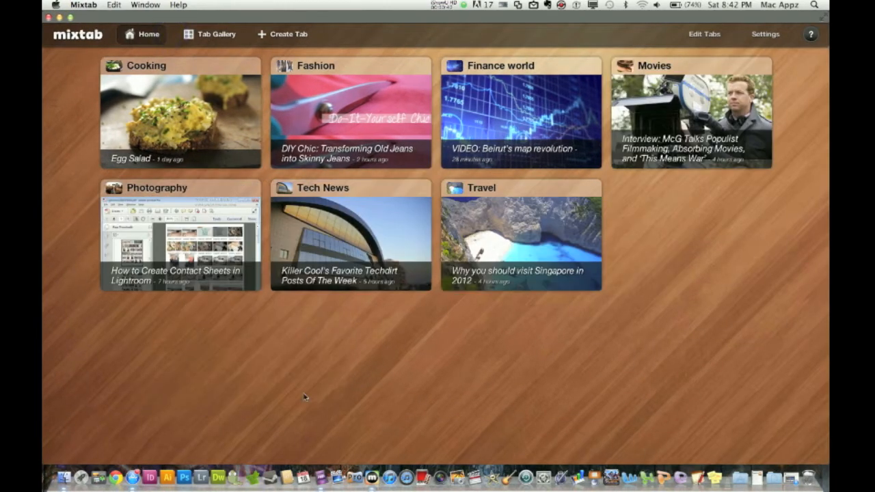
mouse_move(301, 358)
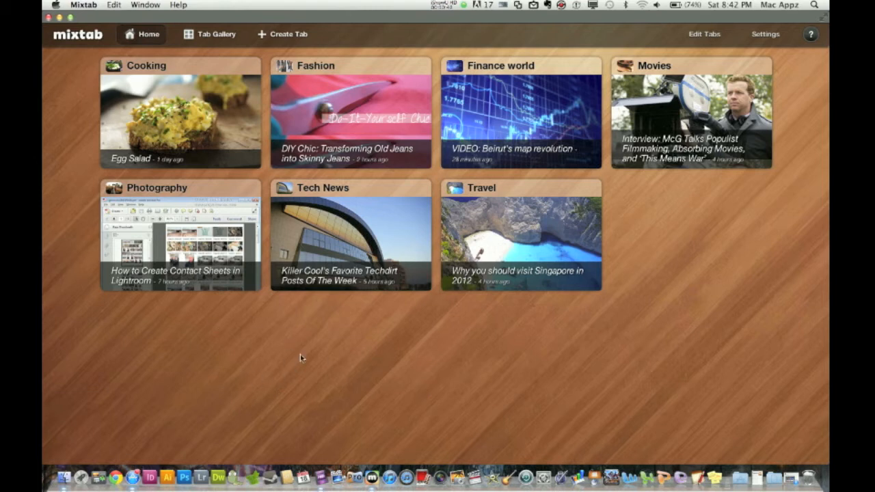
mouse_move(219, 309)
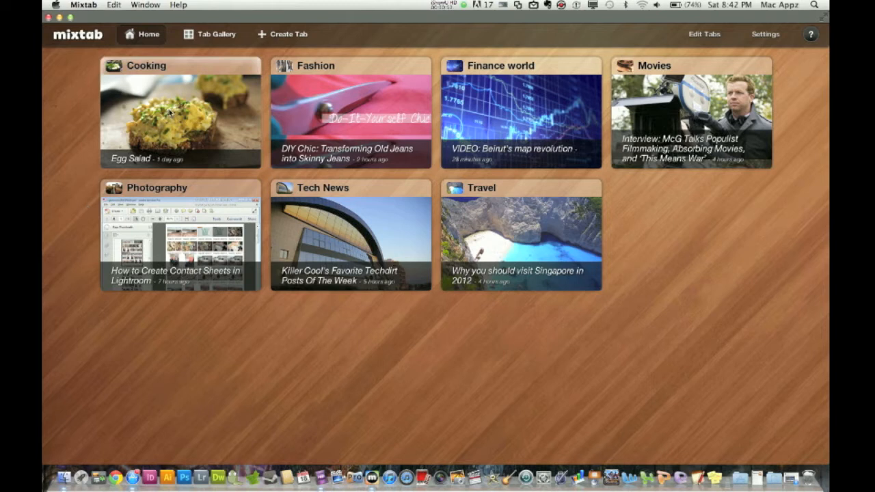
mouse_move(648, 95)
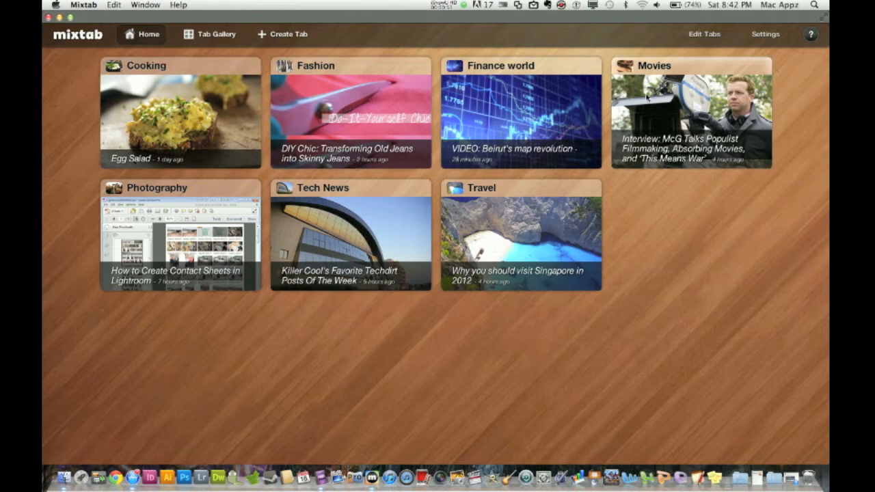
mouse_move(506, 211)
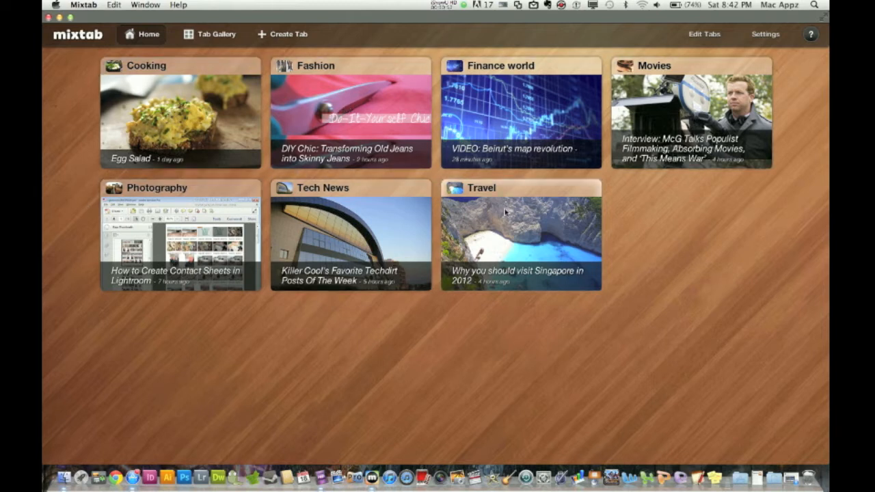
mouse_move(325, 384)
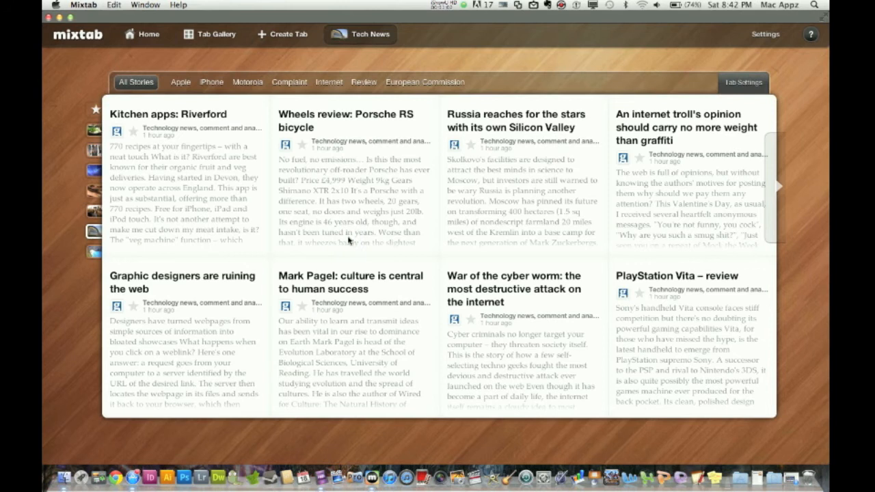
mouse_move(165, 208)
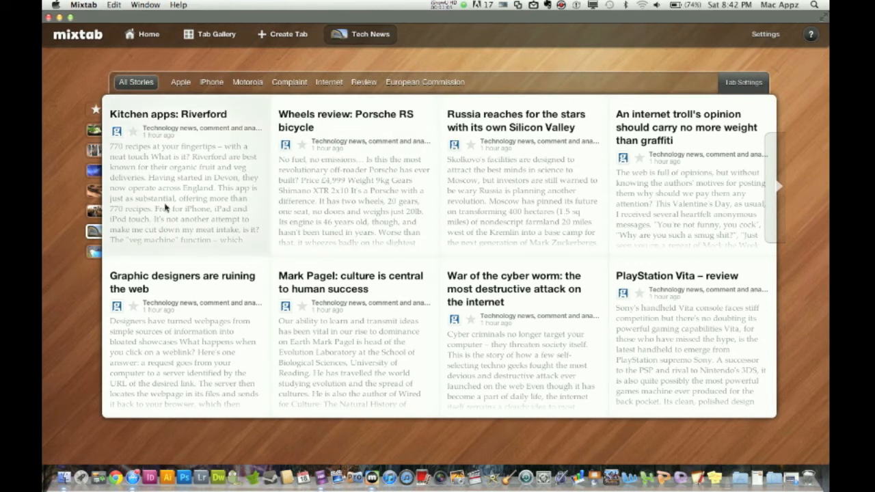
mouse_move(218, 222)
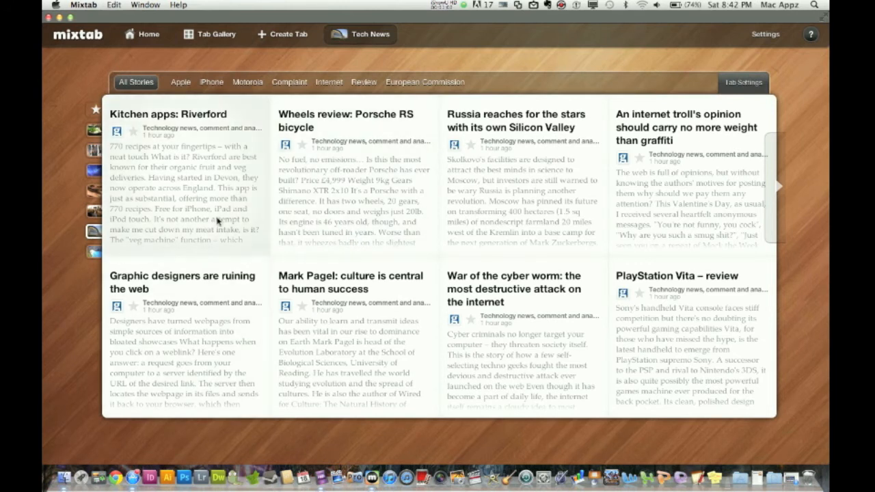
mouse_move(227, 167)
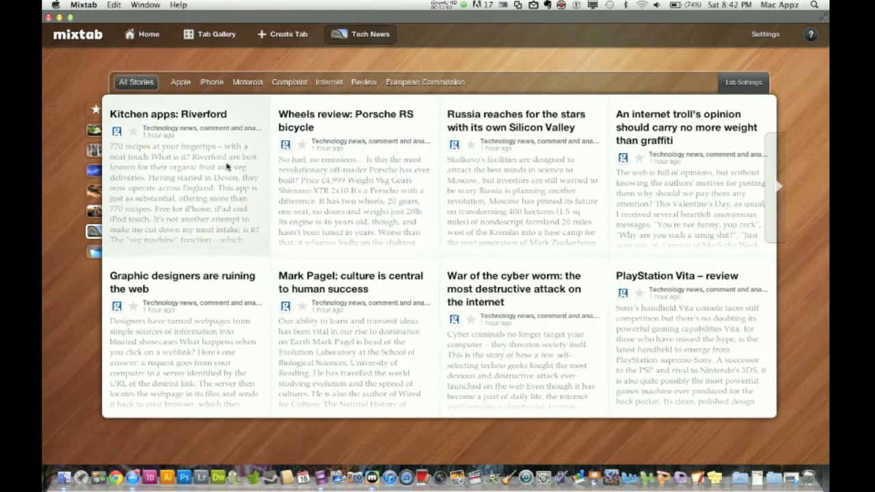
mouse_move(372, 204)
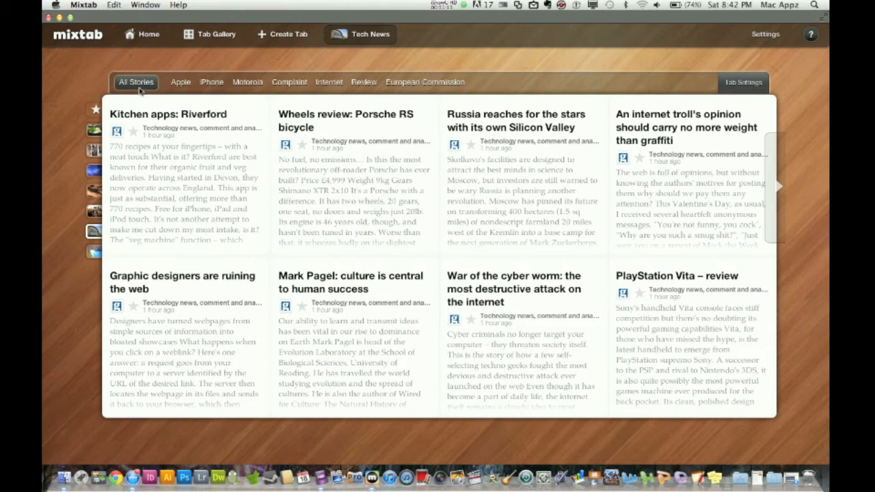
Filter Tech News to Apple then Motorola stories and open the Mountain Lion barcode article.
left_click(181, 82)
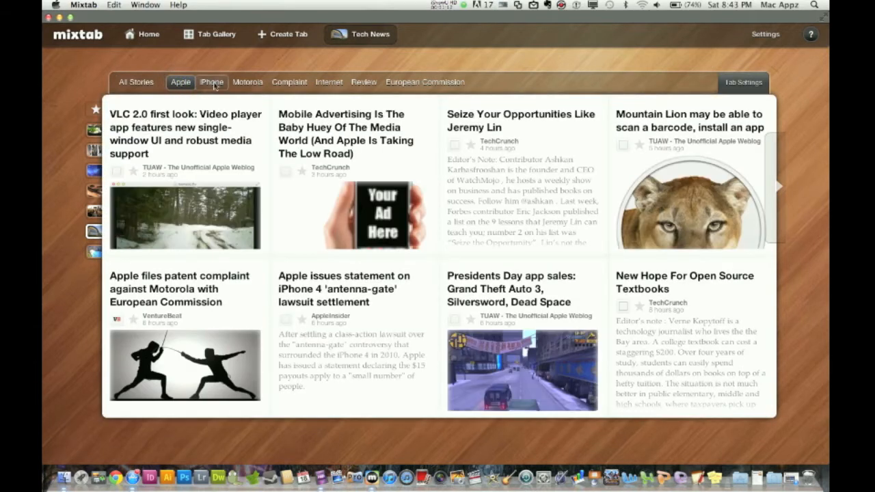
left_click(247, 82)
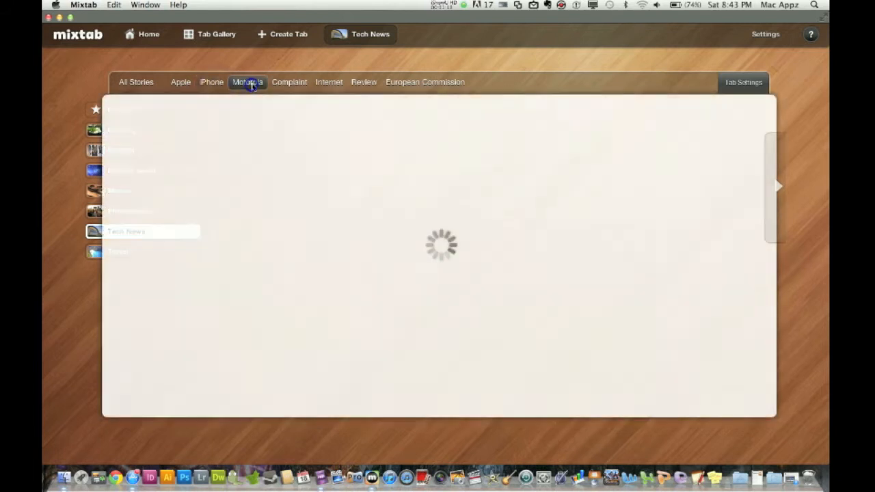
left_click(247, 82)
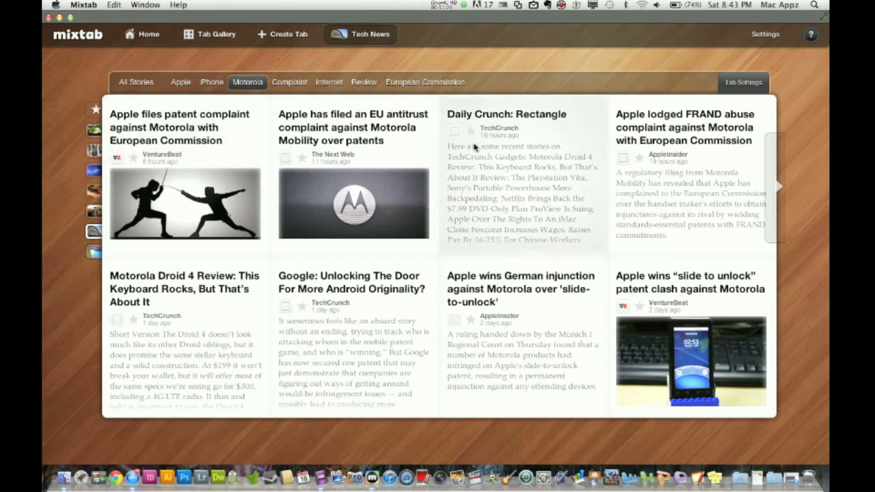
mouse_move(239, 107)
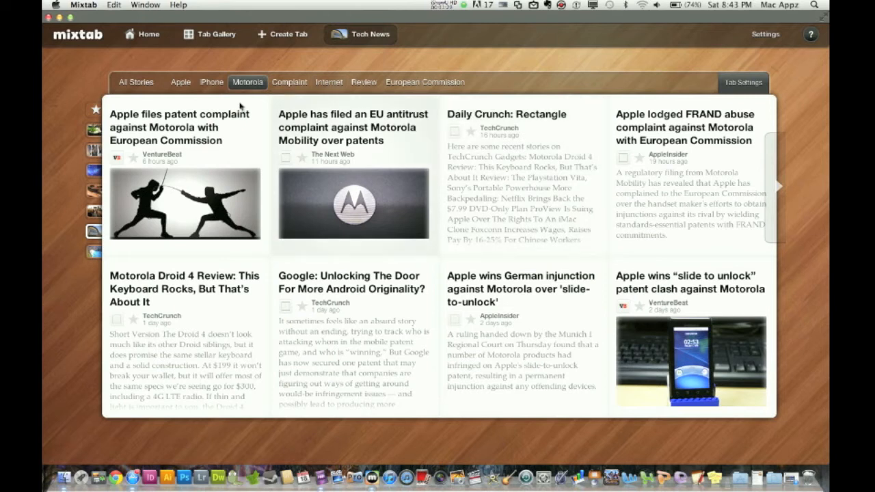
left_click(210, 82)
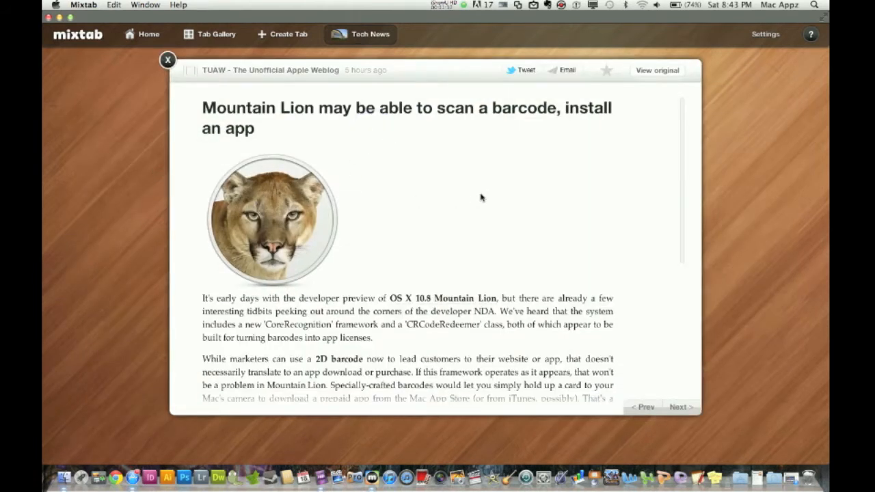
Read down the article and view its original TUAW web page via 'View original'.
scroll("down", 3)
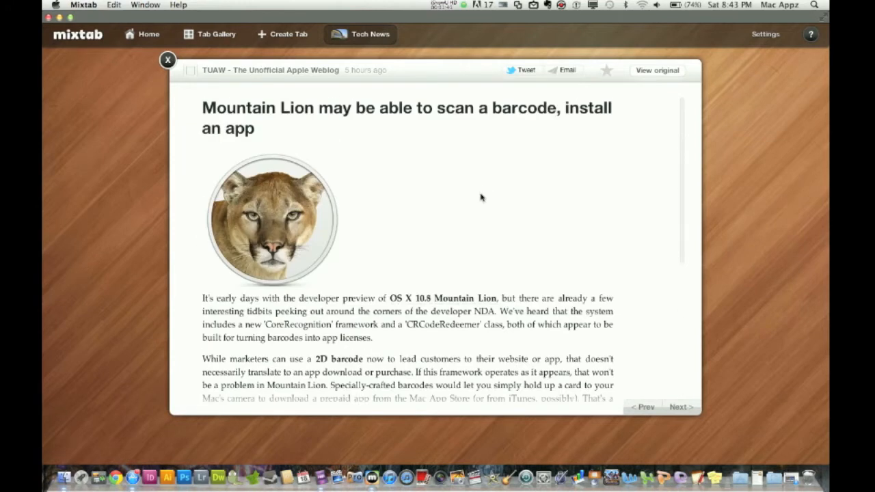
left_click(699, 407)
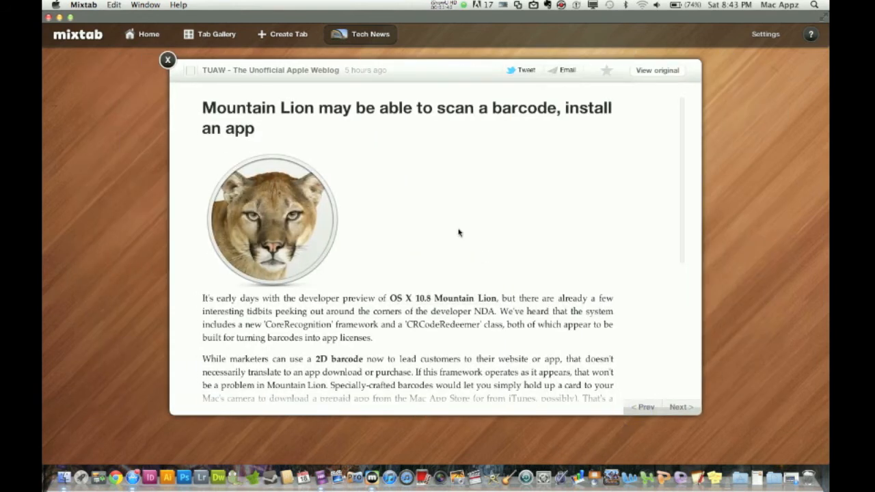
mouse_move(498, 93)
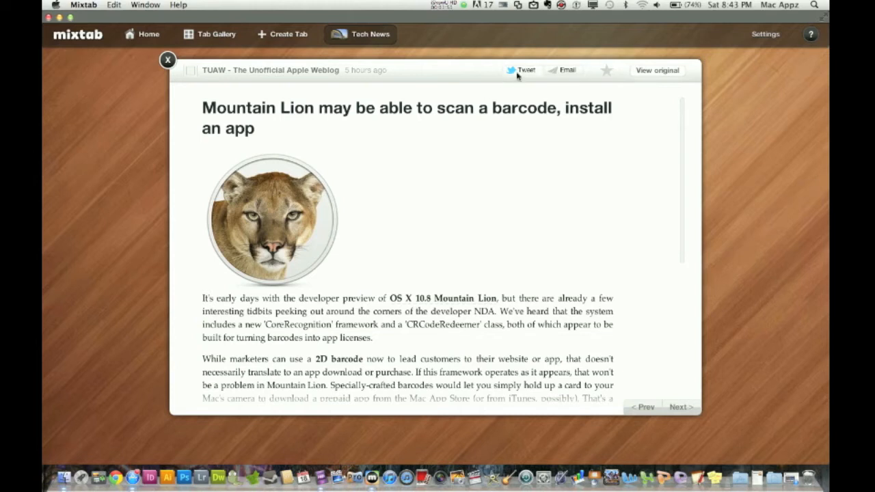
mouse_move(547, 210)
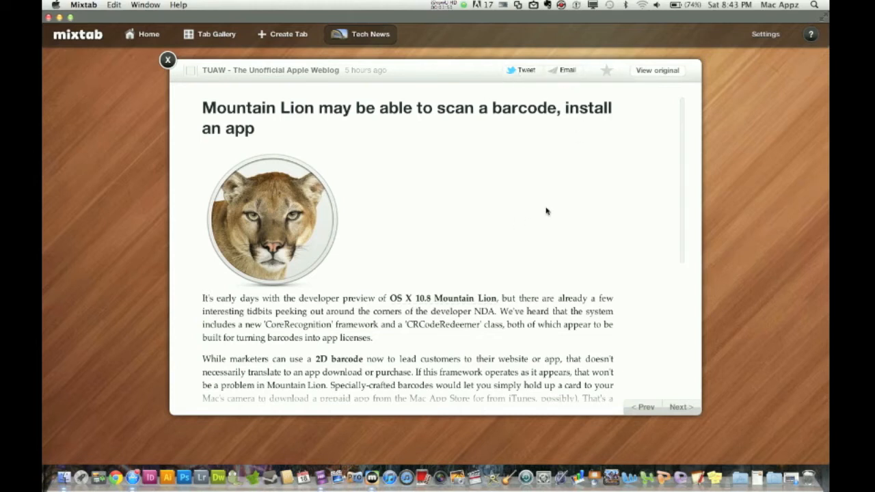
mouse_move(655, 89)
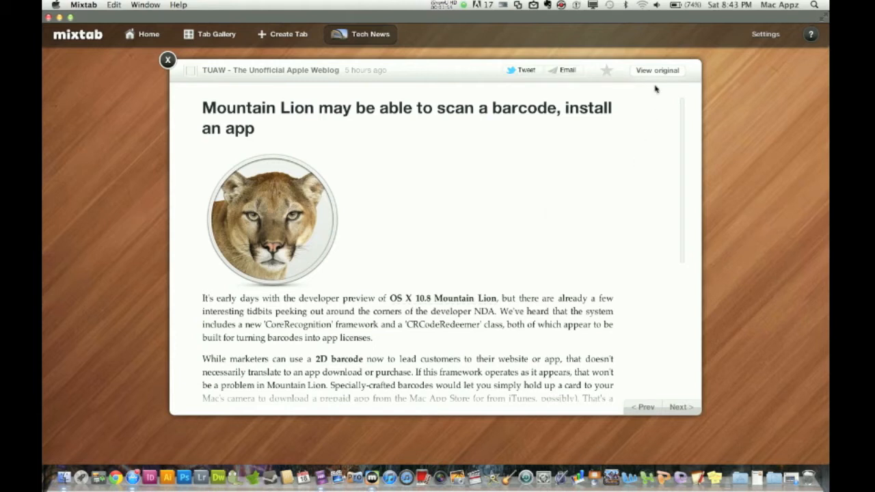
left_click(656, 71)
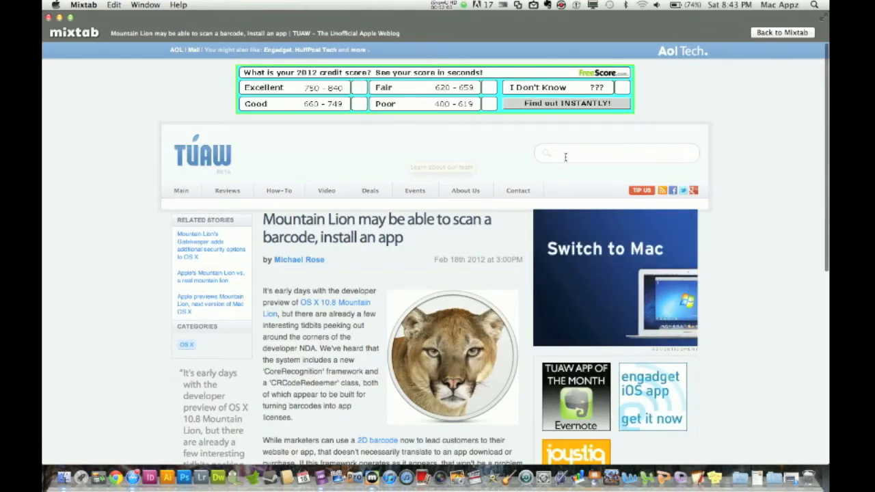
Scroll the TUAW page and go back to the in-app reader view of the article.
scroll("down", 3)
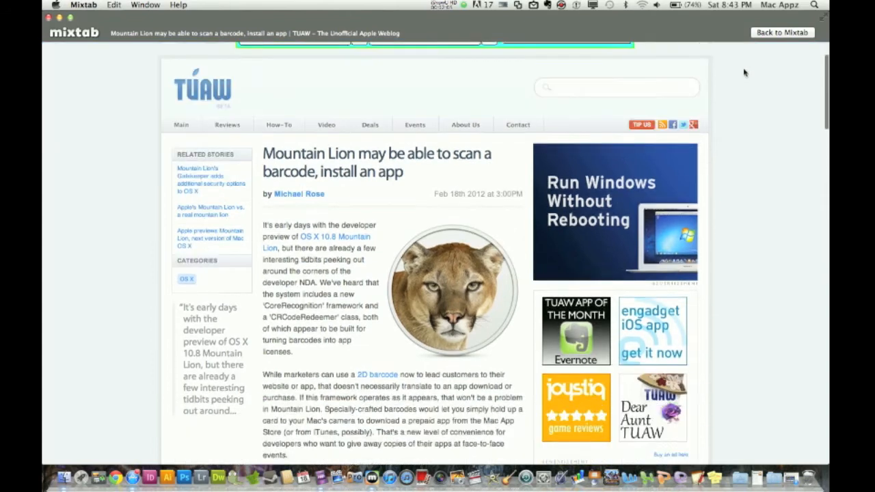
left_click(782, 33)
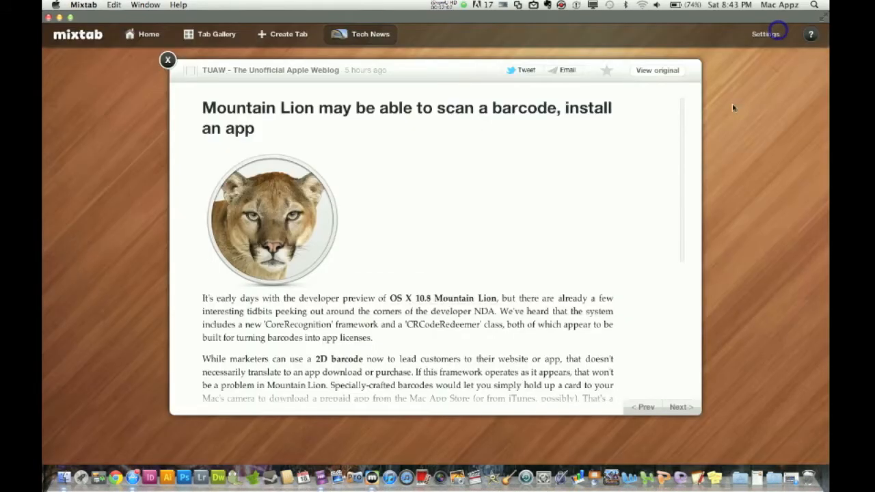
mouse_move(285, 243)
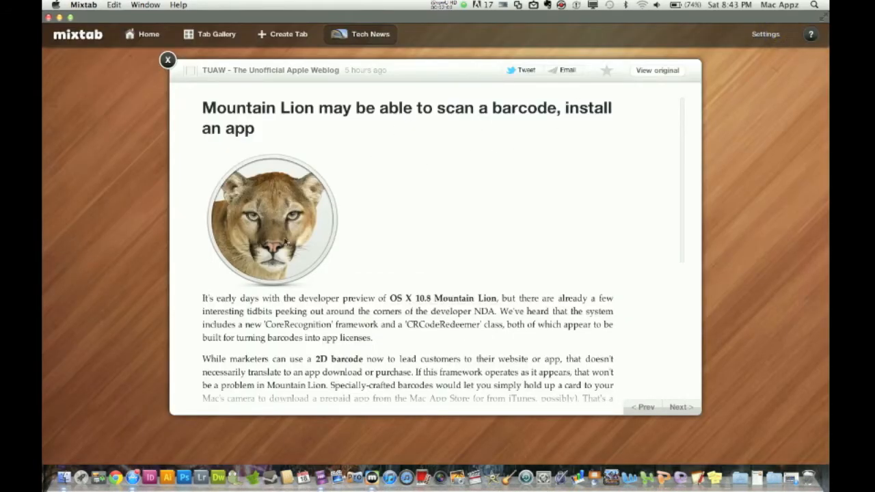
Close the article, return Home, and bring up an empty Create Tab form.
left_click(166, 60)
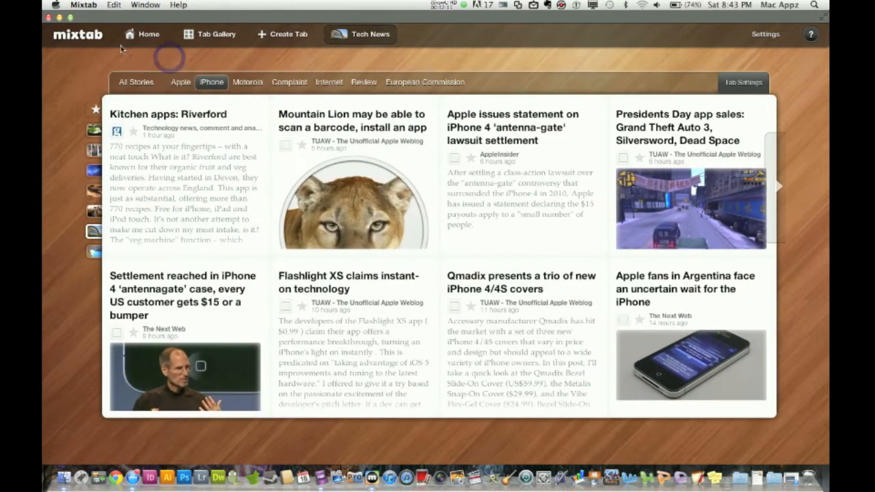
left_click(148, 34)
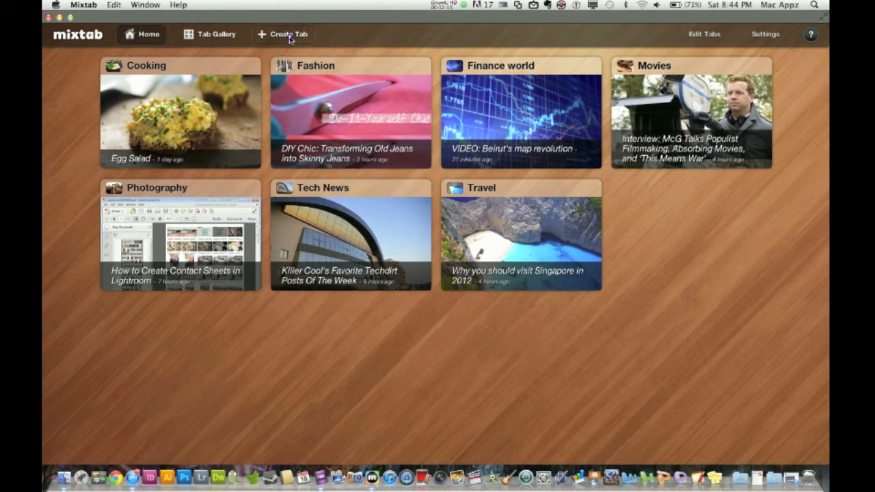
left_click(283, 34)
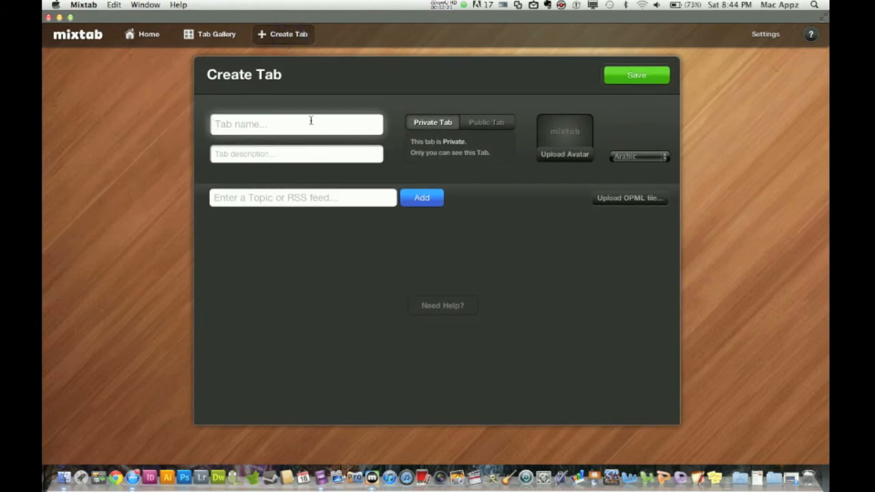
Name the tab Sports, describe it 'All about Sports', mark it public and try saving.
type("Sports")
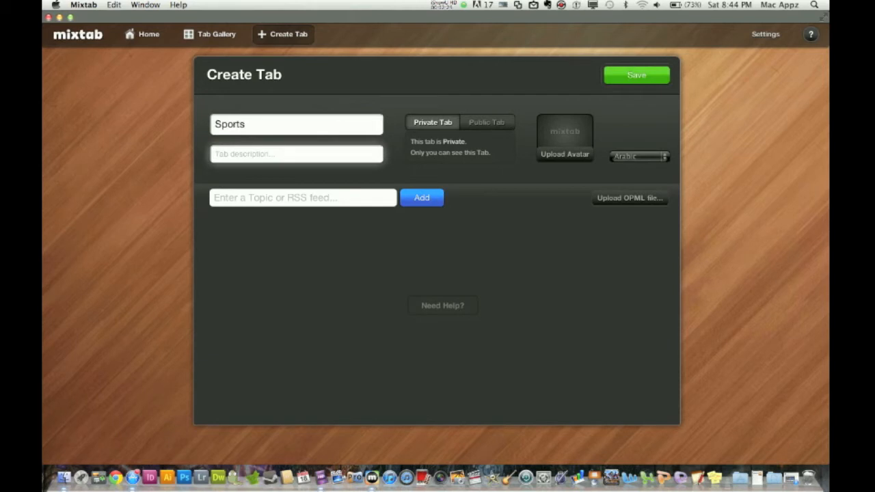
type("All about Sports")
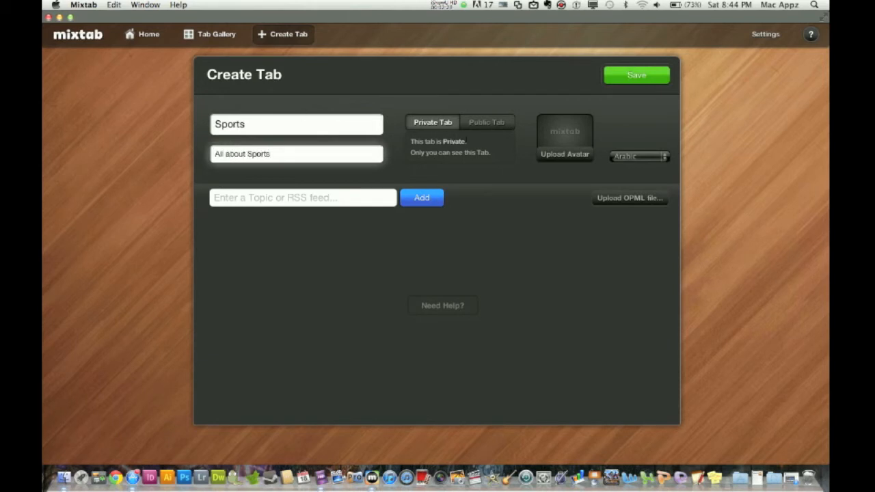
left_click(486, 122)
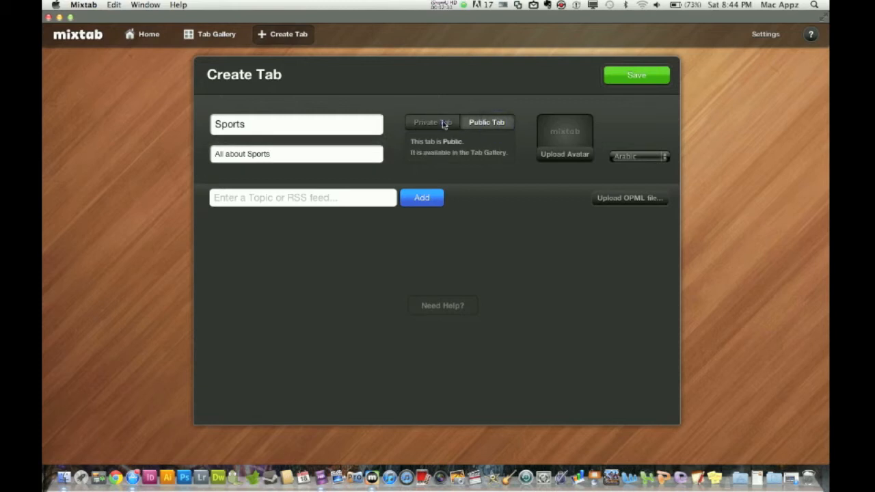
left_click(432, 122)
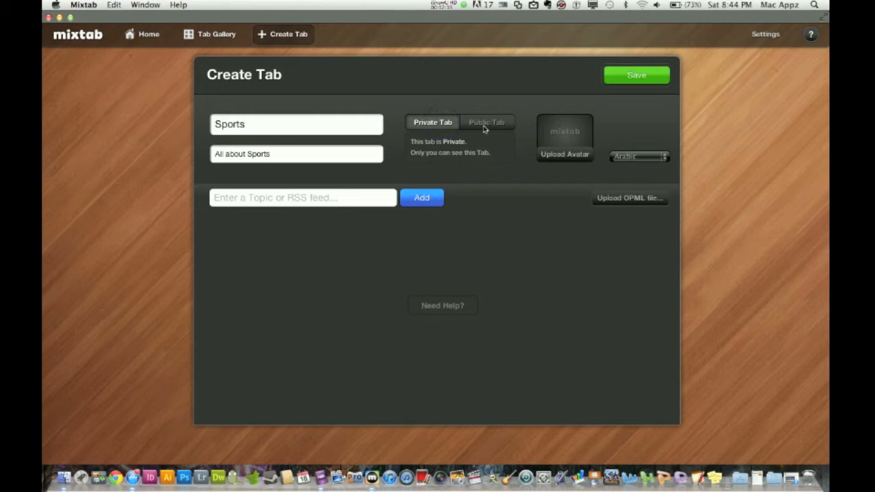
left_click(487, 122)
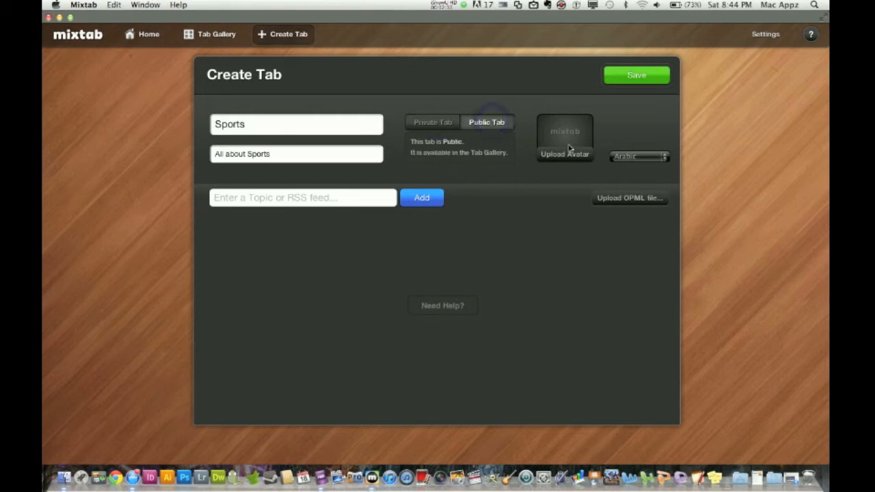
mouse_move(547, 189)
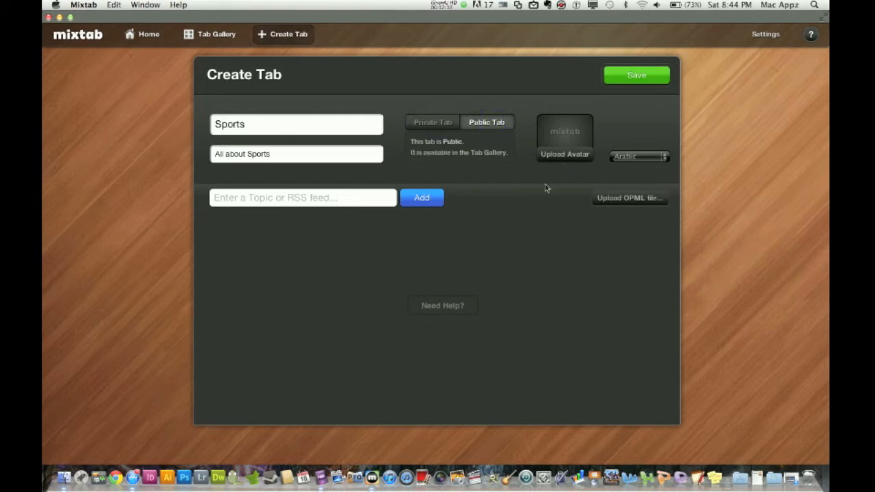
mouse_move(623, 132)
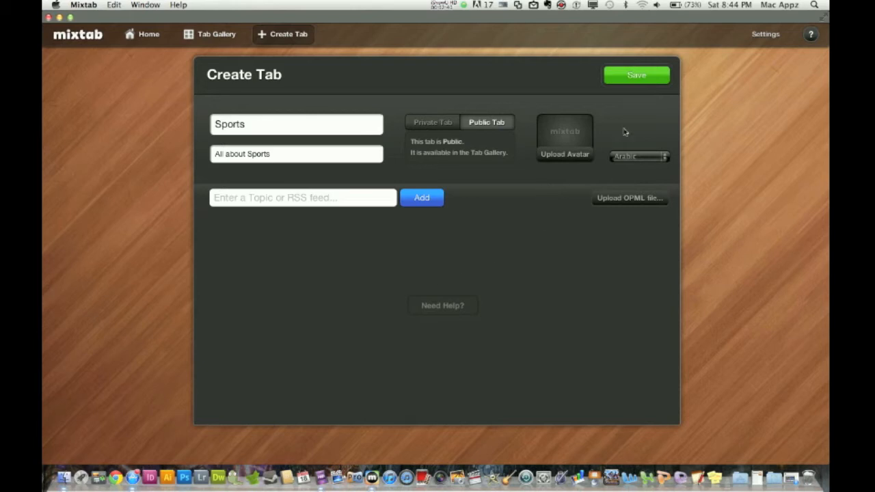
left_click(634, 75)
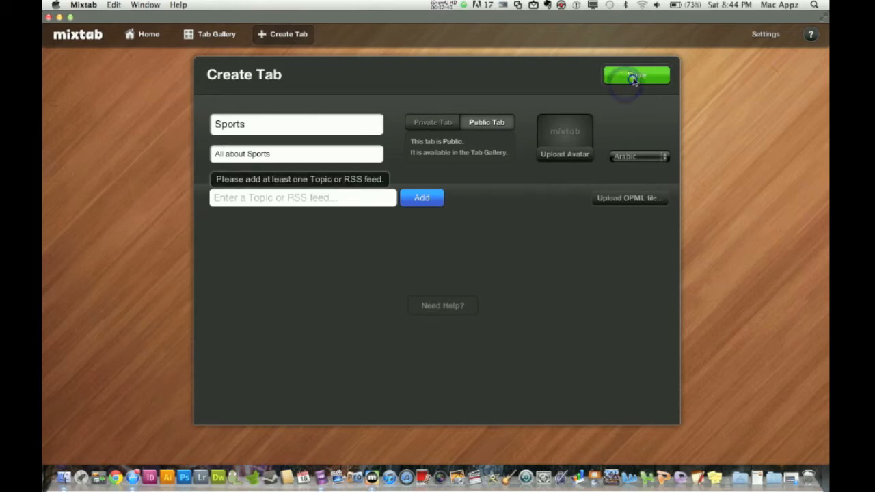
left_click(635, 75)
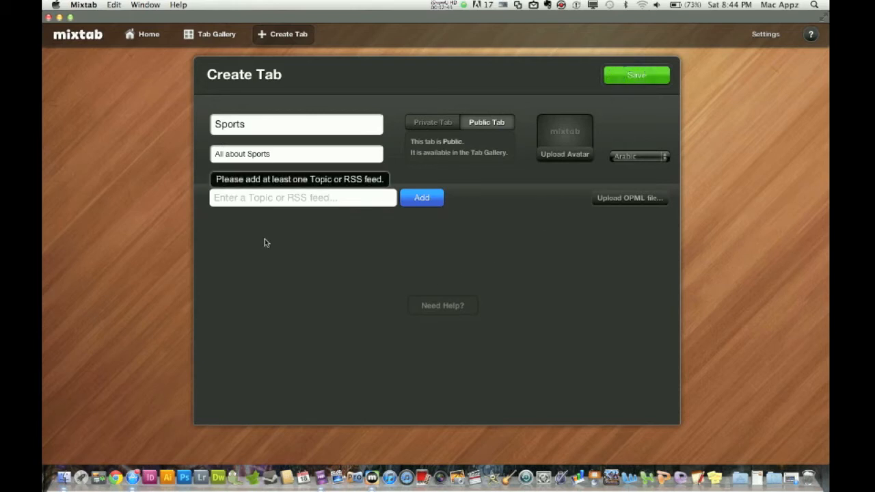
Add Sports as the tab's topic and save the Sports tab.
left_click(302, 197)
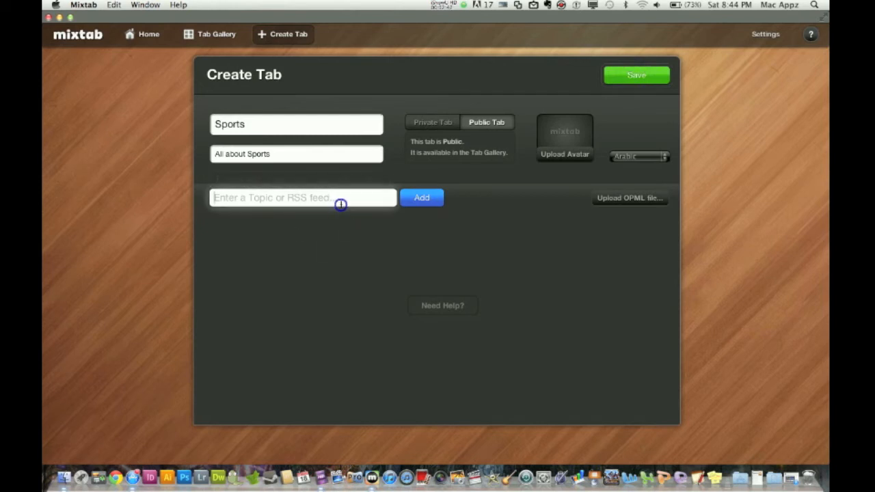
type("Spo")
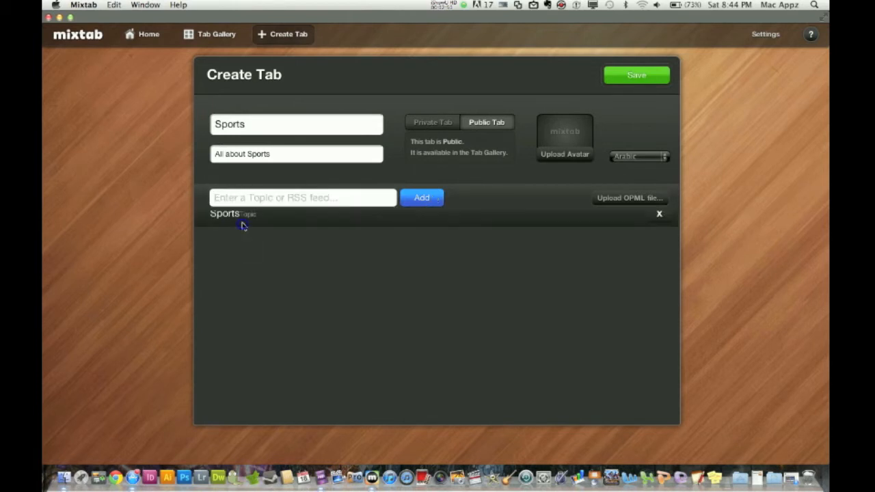
left_click(635, 75)
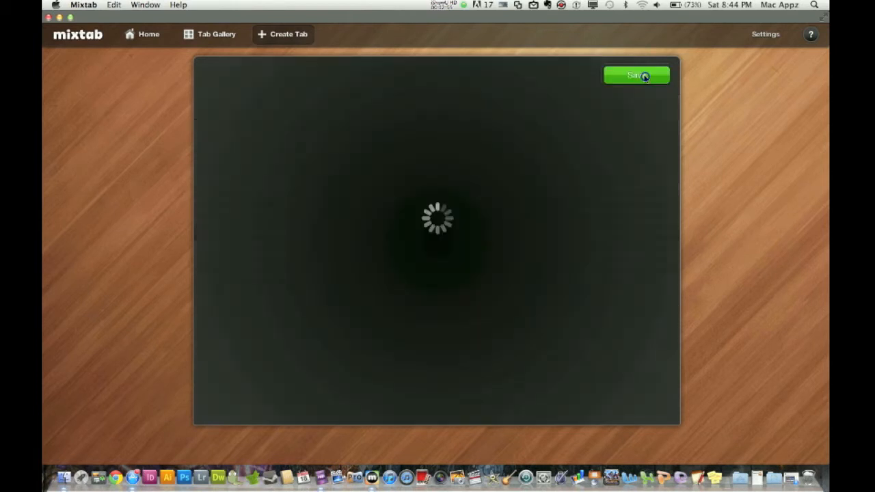
left_click(636, 75)
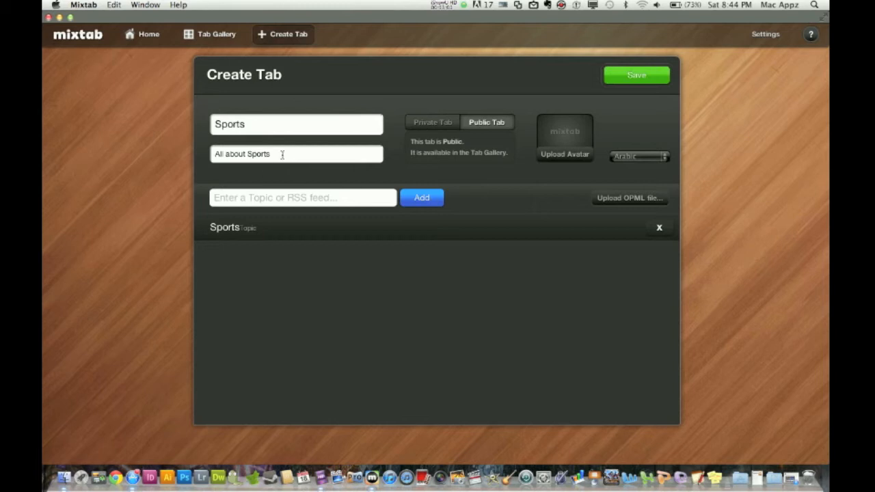
mouse_move(322, 255)
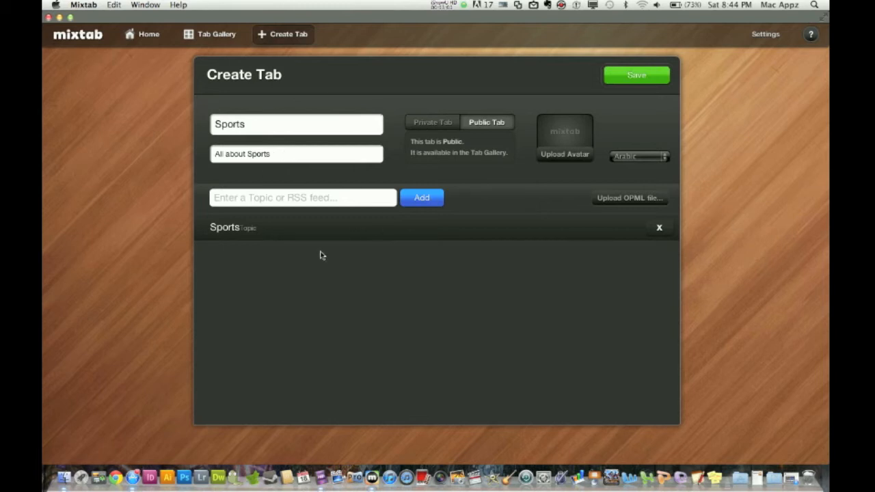
mouse_move(509, 230)
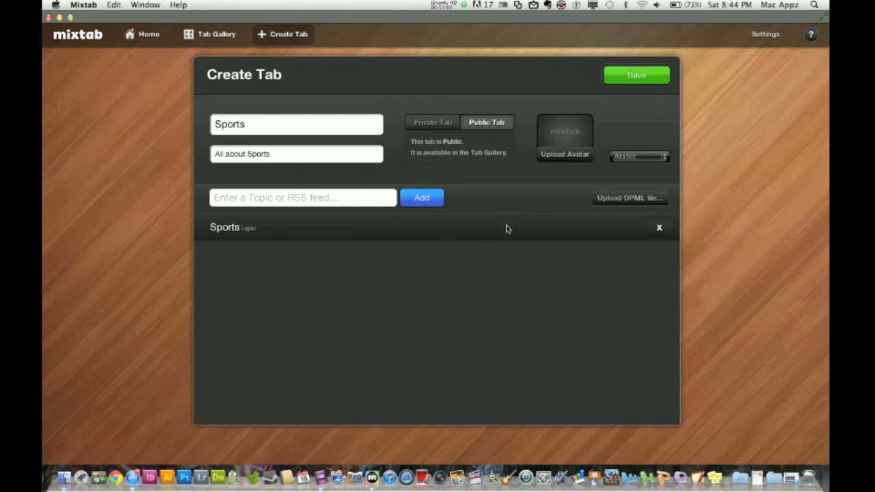
mouse_move(292, 270)
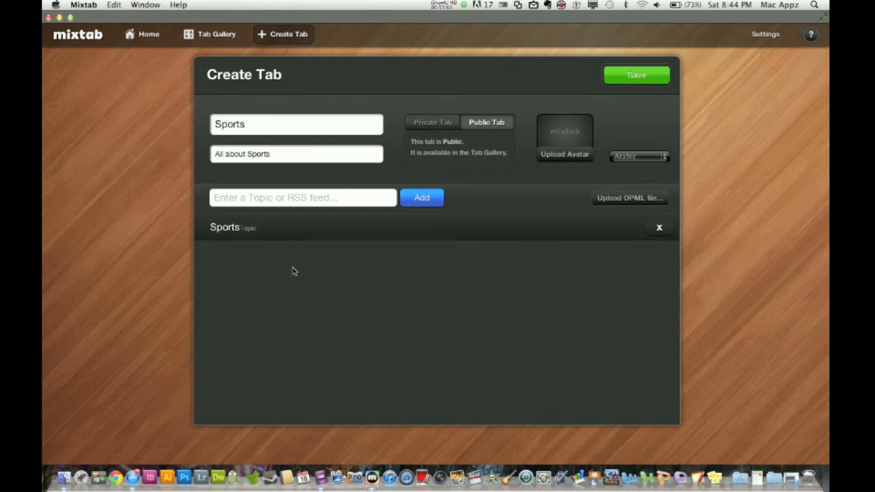
mouse_move(350, 82)
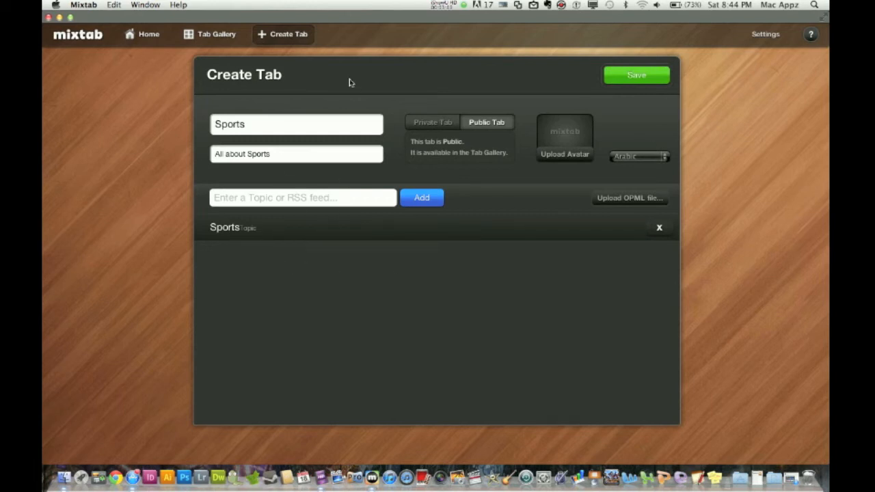
Show the Tab Gallery's Popular tabs and page to the next set of them.
left_click(216, 35)
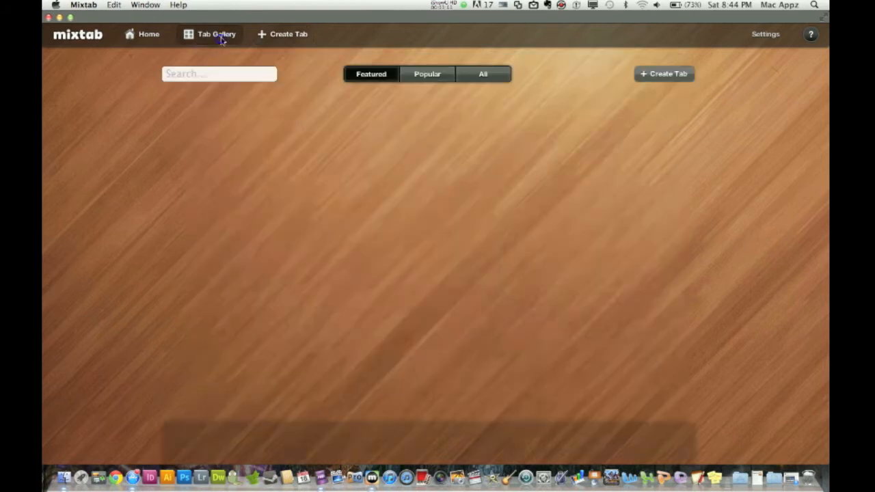
left_click(216, 34)
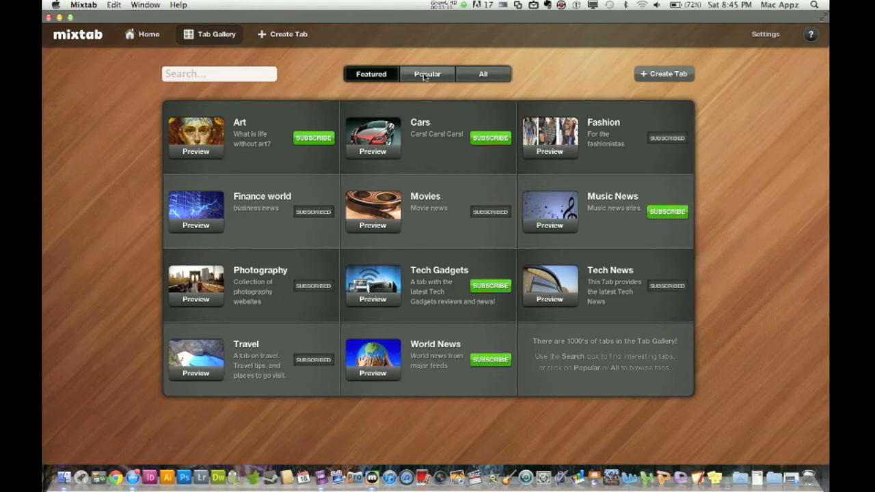
left_click(427, 74)
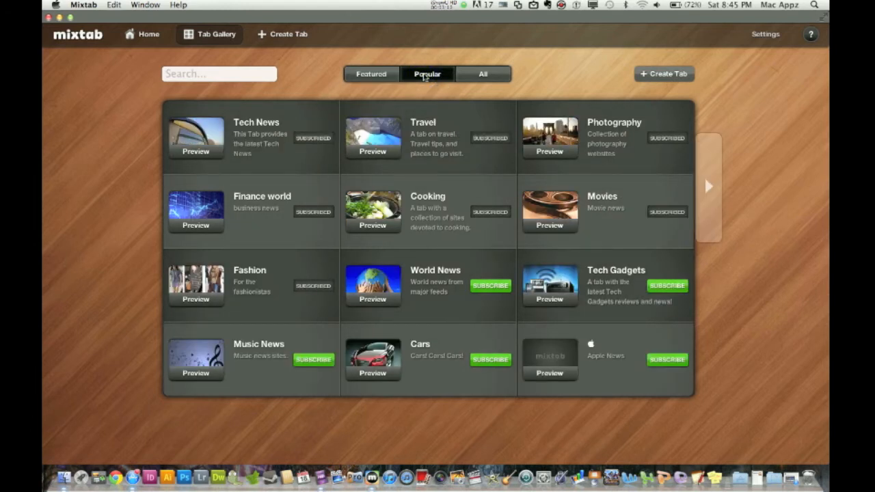
mouse_move(434, 103)
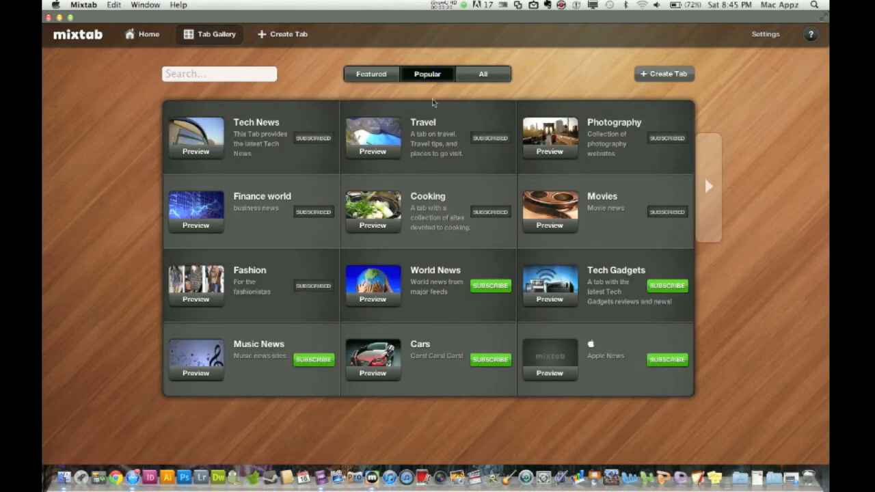
left_click(708, 186)
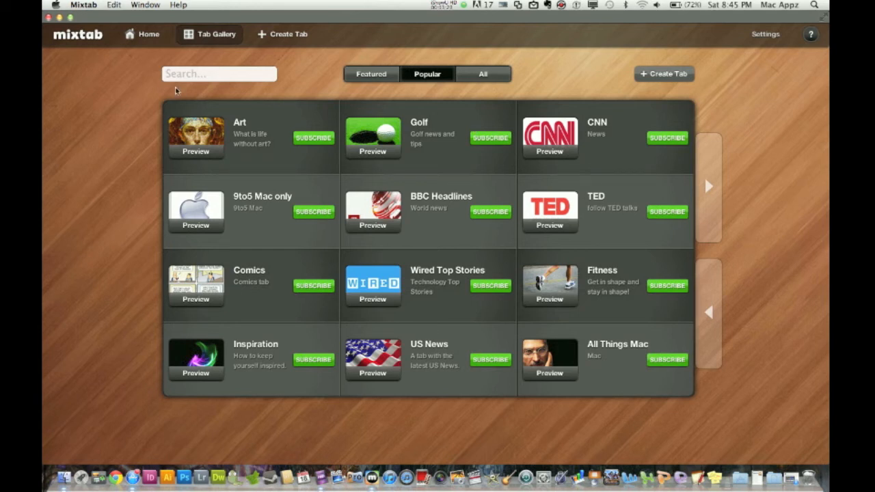
Search the gallery for Sports, return to Popular, subscribe to Music News and go Home.
type("Sports")
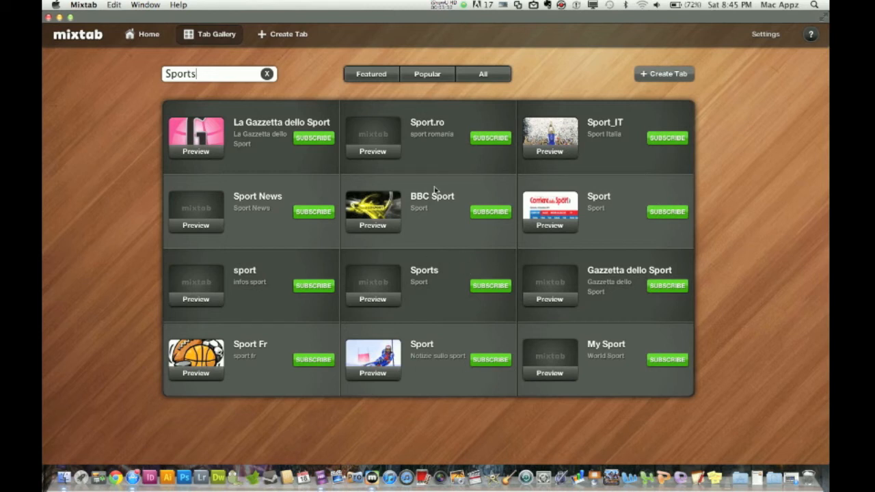
mouse_move(443, 181)
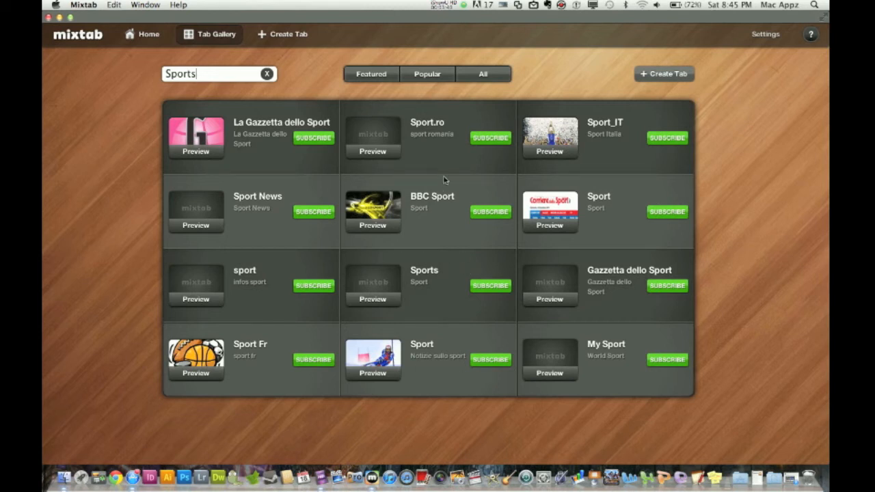
left_click(426, 74)
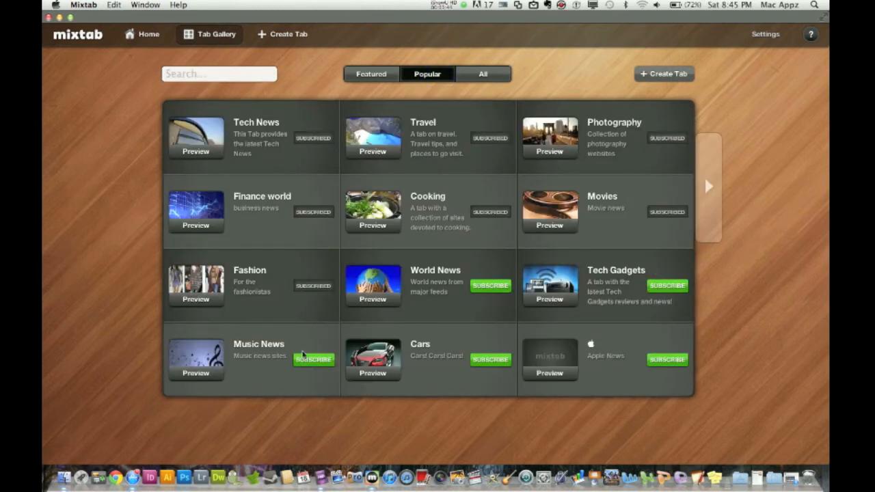
left_click(313, 358)
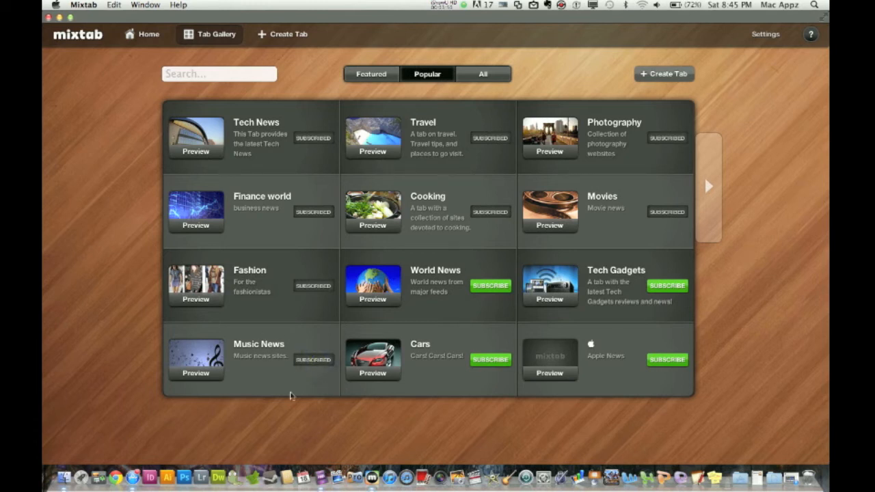
left_click(142, 34)
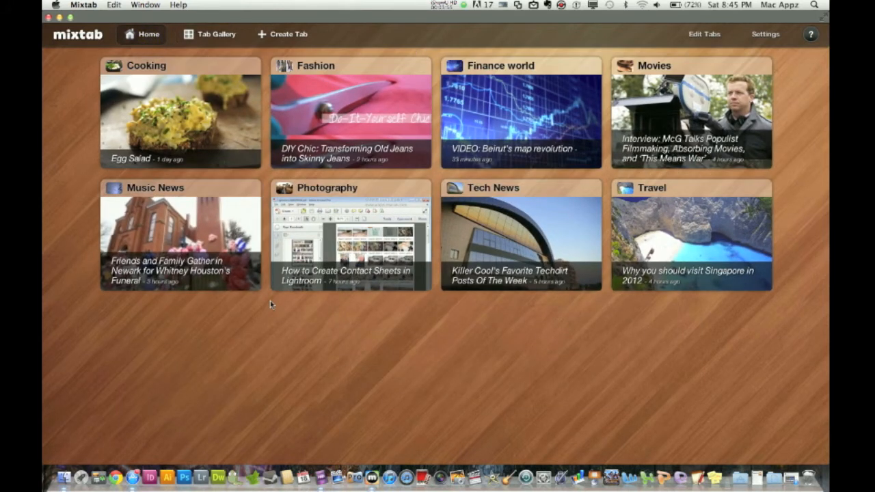
Open the Photography tab's story feed from the home screen.
left_click(350, 235)
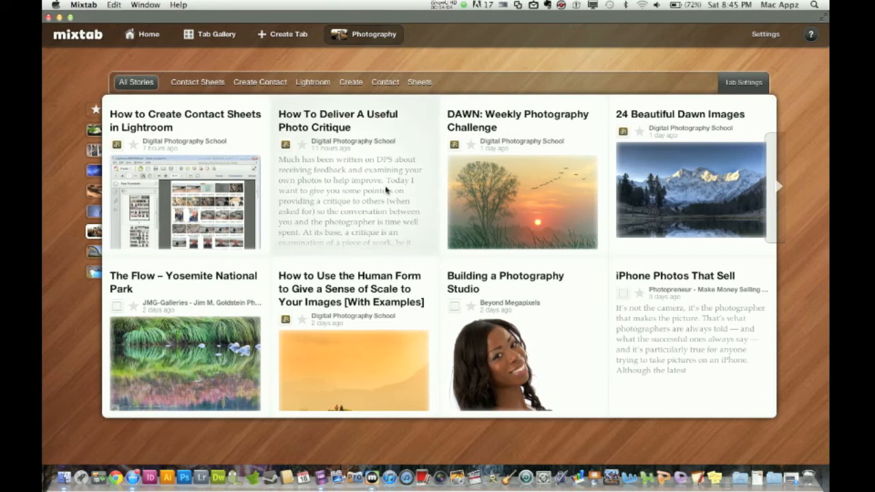
mouse_move(253, 131)
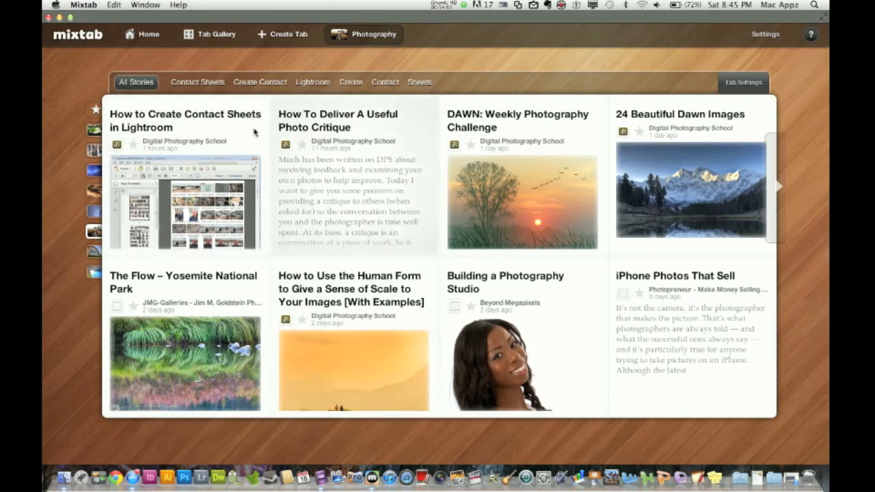
mouse_move(304, 238)
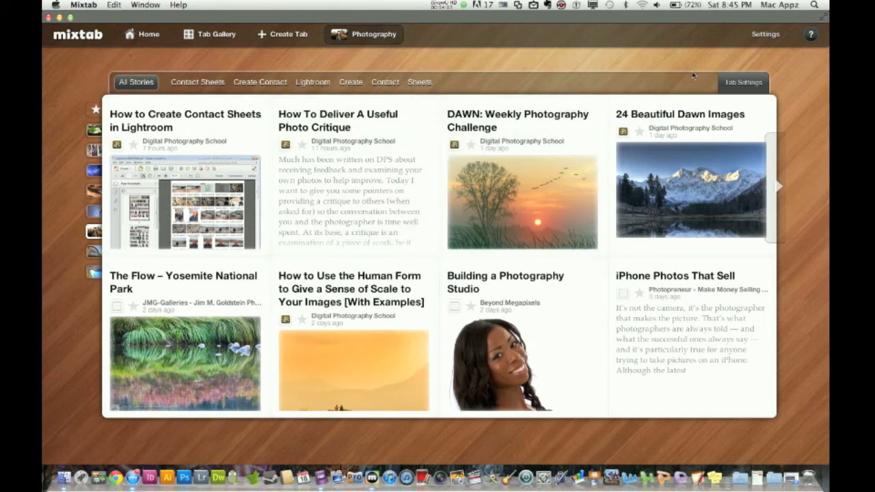
mouse_move(654, 65)
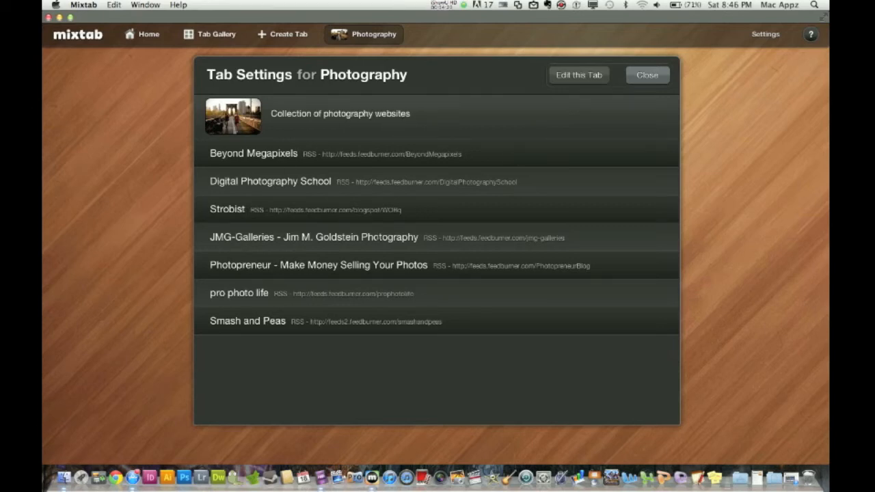
Start editing the Photography tab, then cancel back to its stories unchanged.
left_click(578, 74)
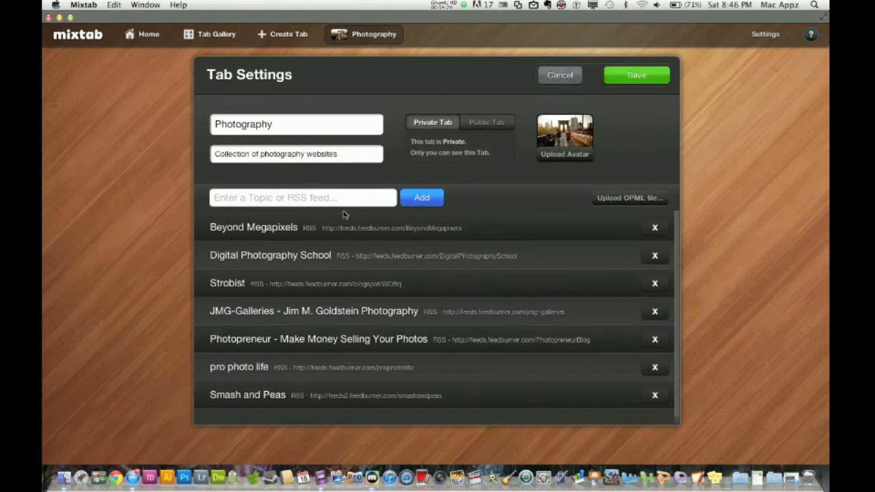
mouse_move(590, 147)
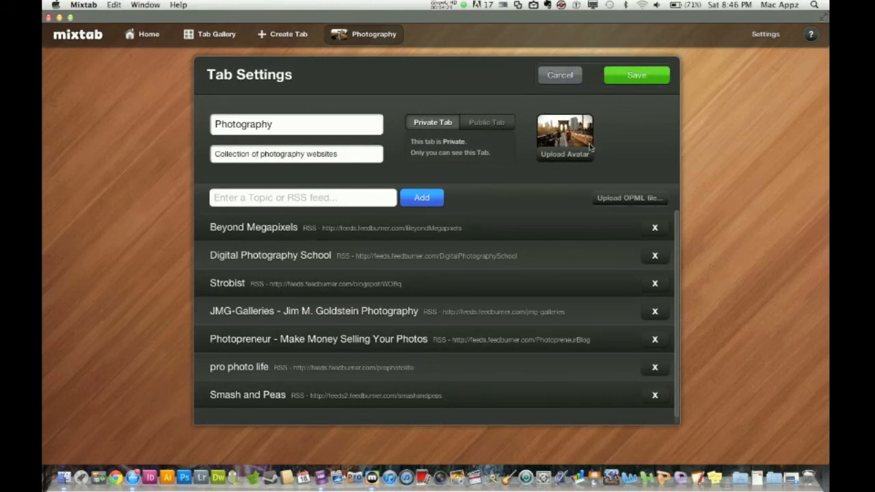
left_click(560, 75)
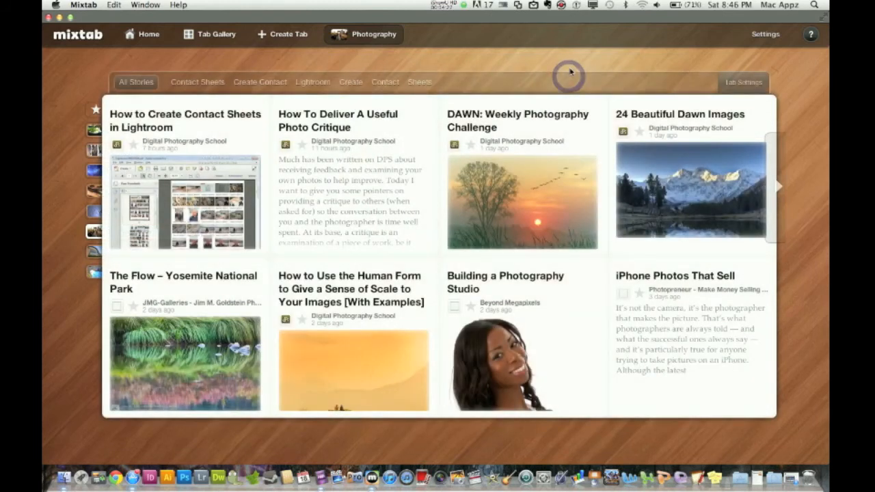
Apply the pale lavender and mountain landscape themes in account settings, then view Preferences.
left_click(765, 35)
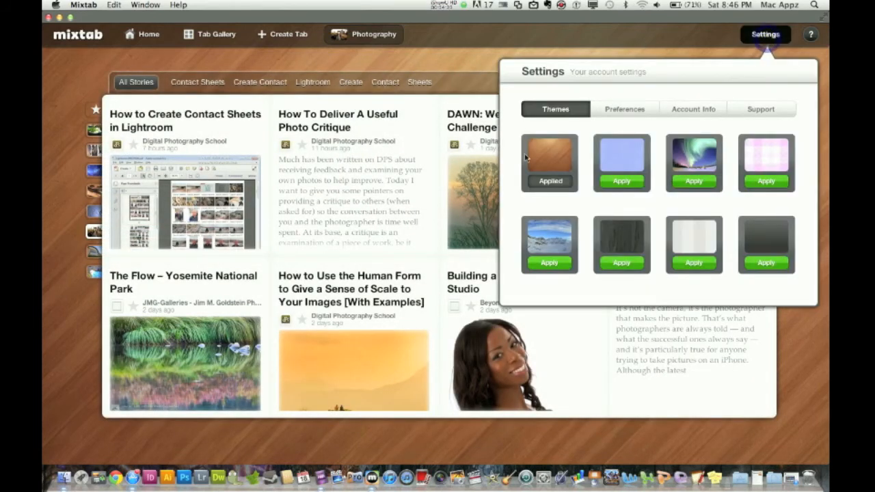
mouse_move(557, 180)
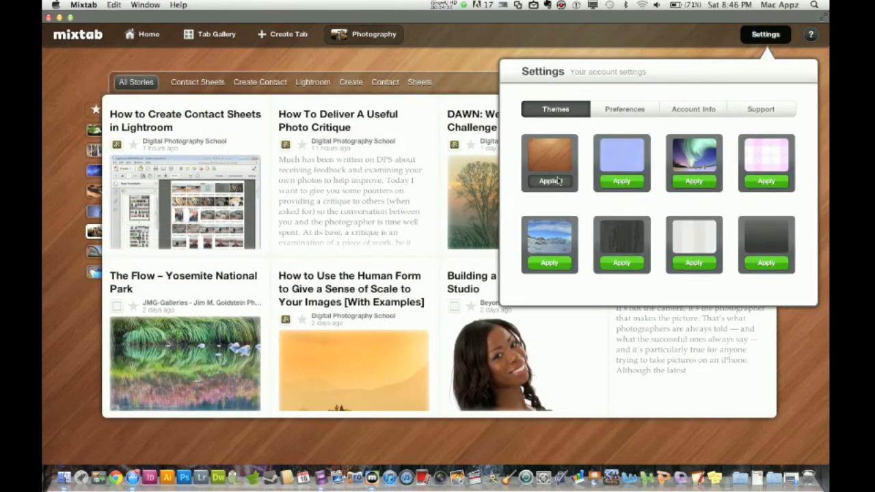
left_click(621, 180)
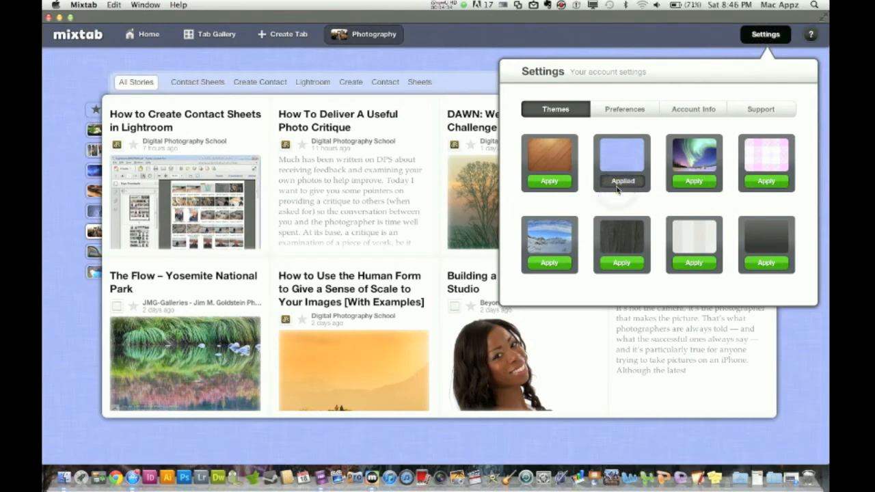
left_click(549, 262)
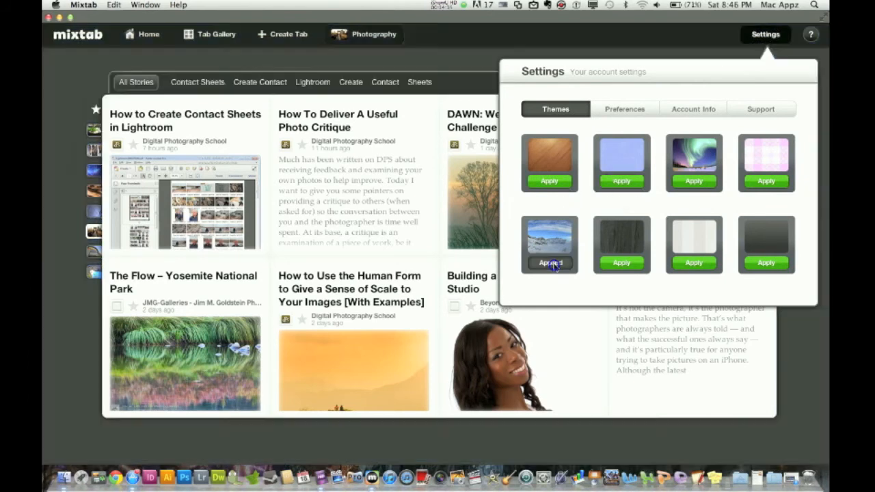
left_click(549, 262)
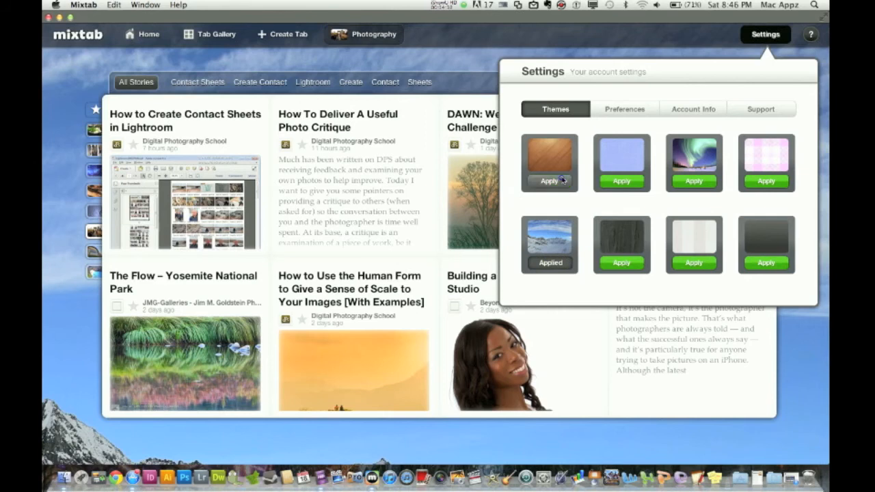
left_click(623, 109)
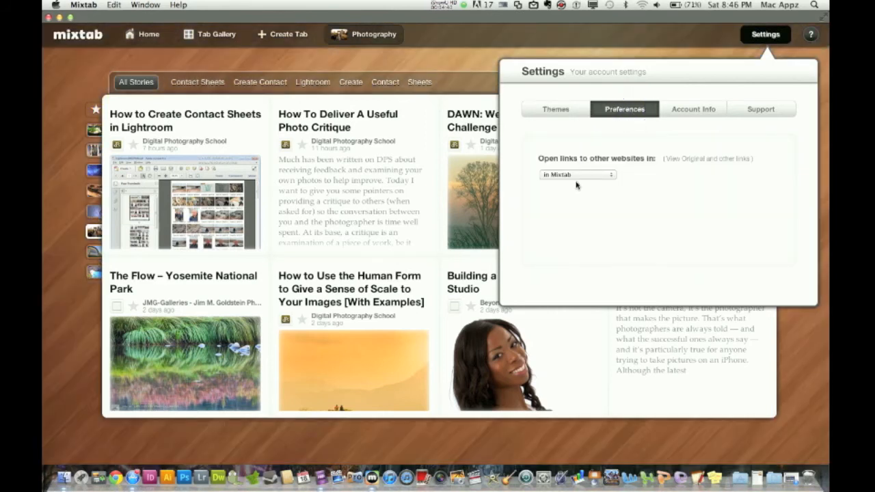
Review the 'Open links' choices, then view Account Info with email, password and language.
left_click(577, 175)
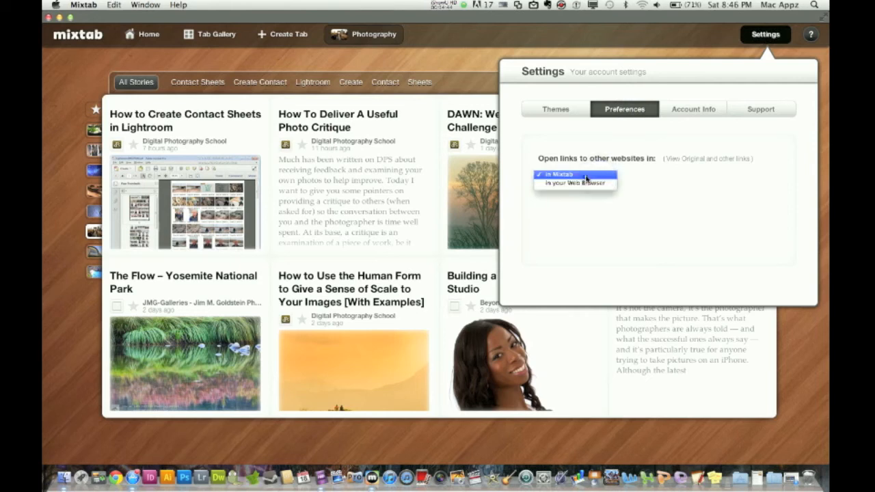
left_click(691, 110)
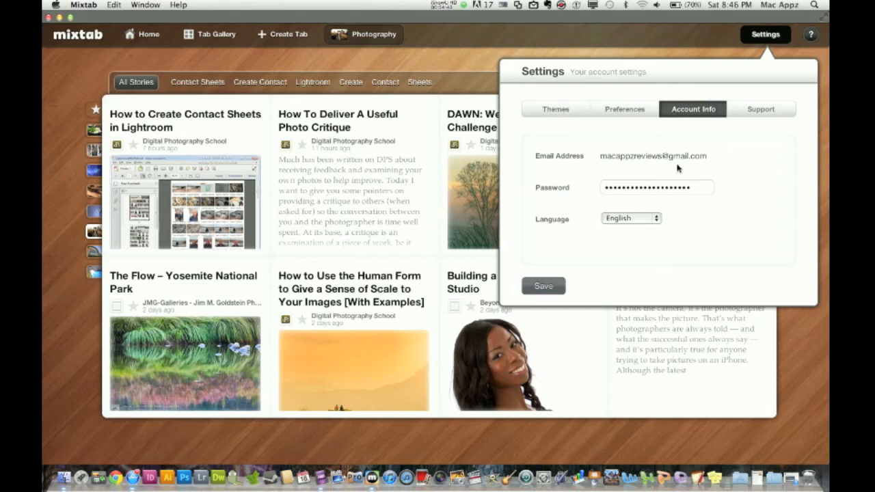
mouse_move(698, 149)
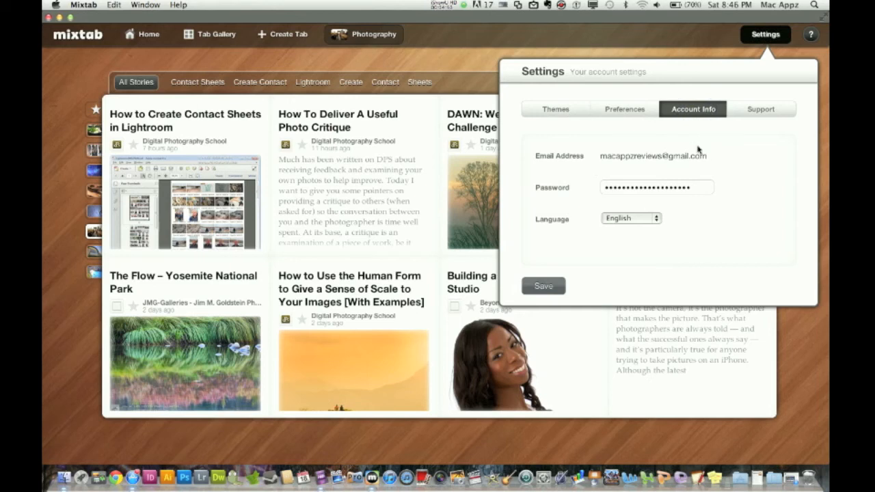
left_click(760, 110)
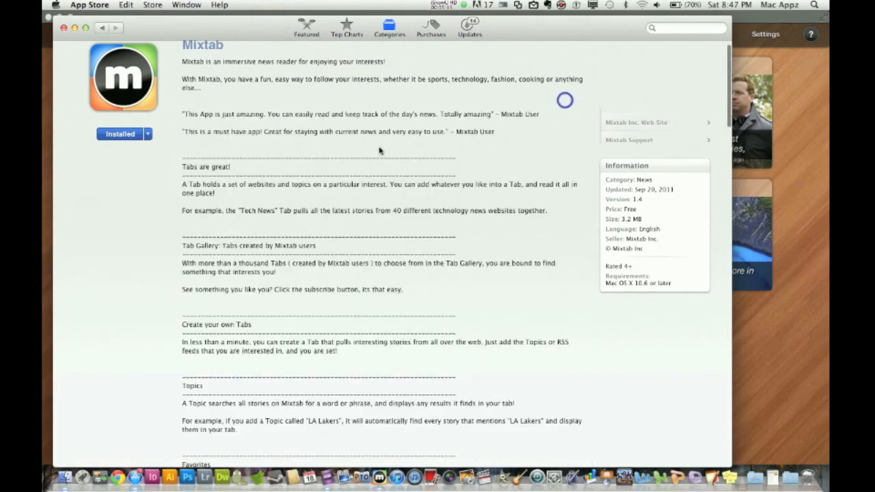
scroll("down", 3)
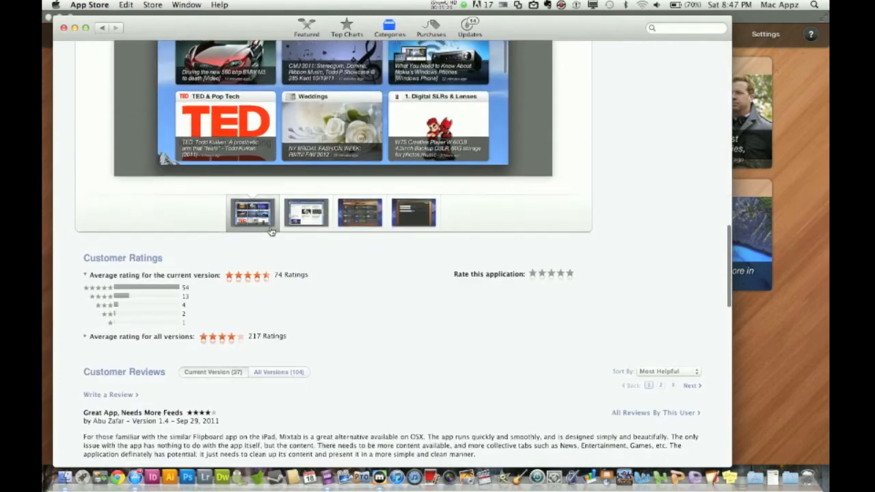
scroll("up", 3)
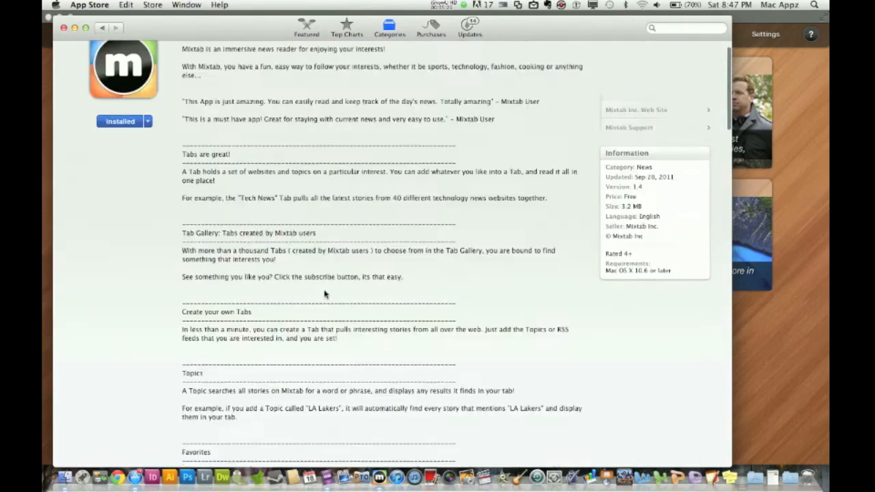